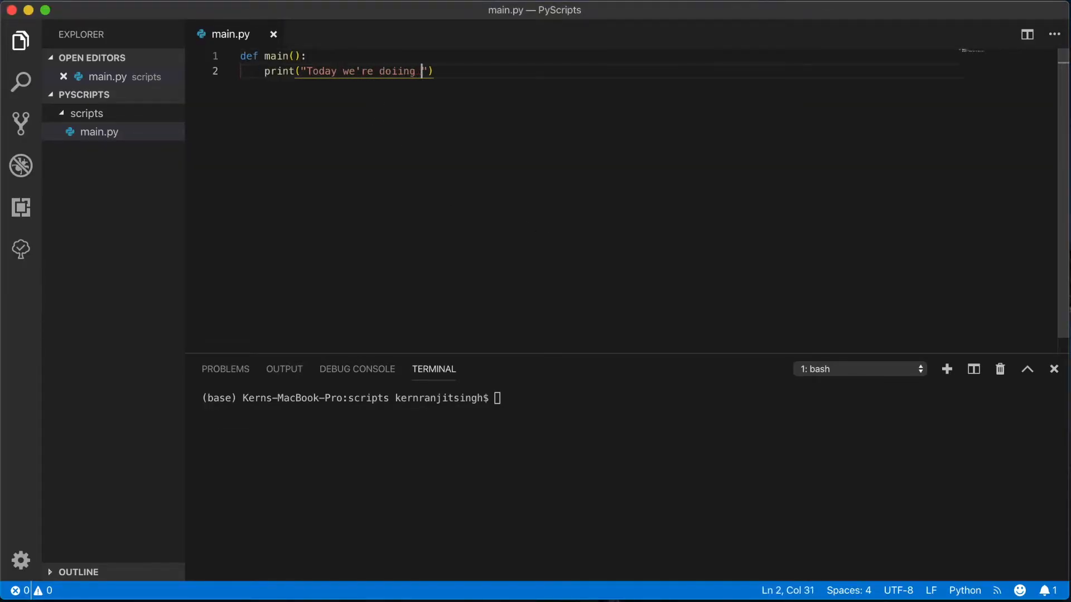
Finish main() printing "Today we're doing classes" with the __name__ guard, then start naming a new file 'cat.'.
type("classes\")")
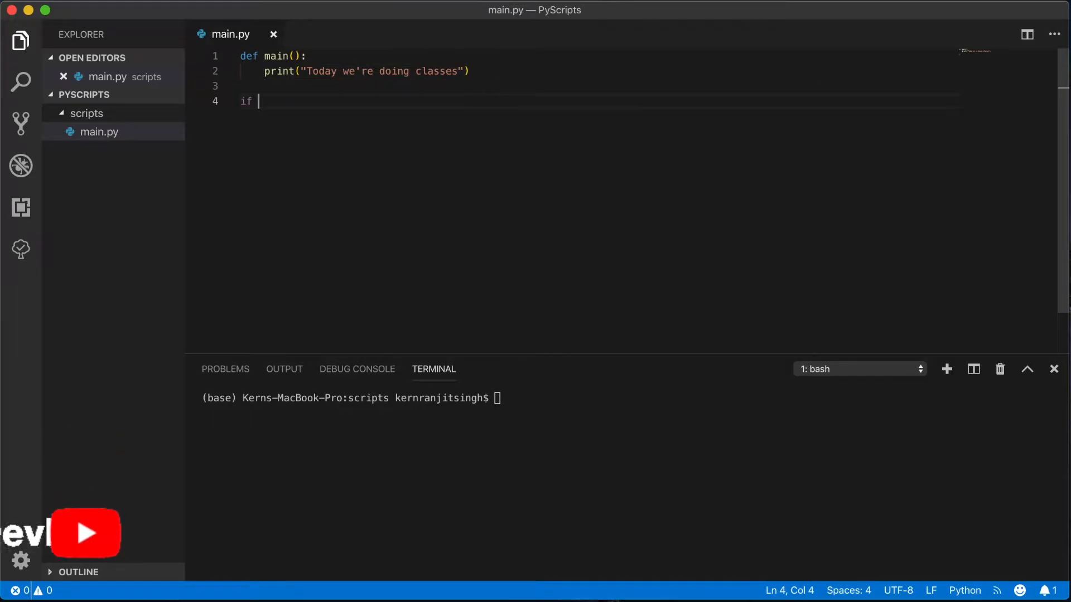
type("__name__ == '__main__':")
type("main(")
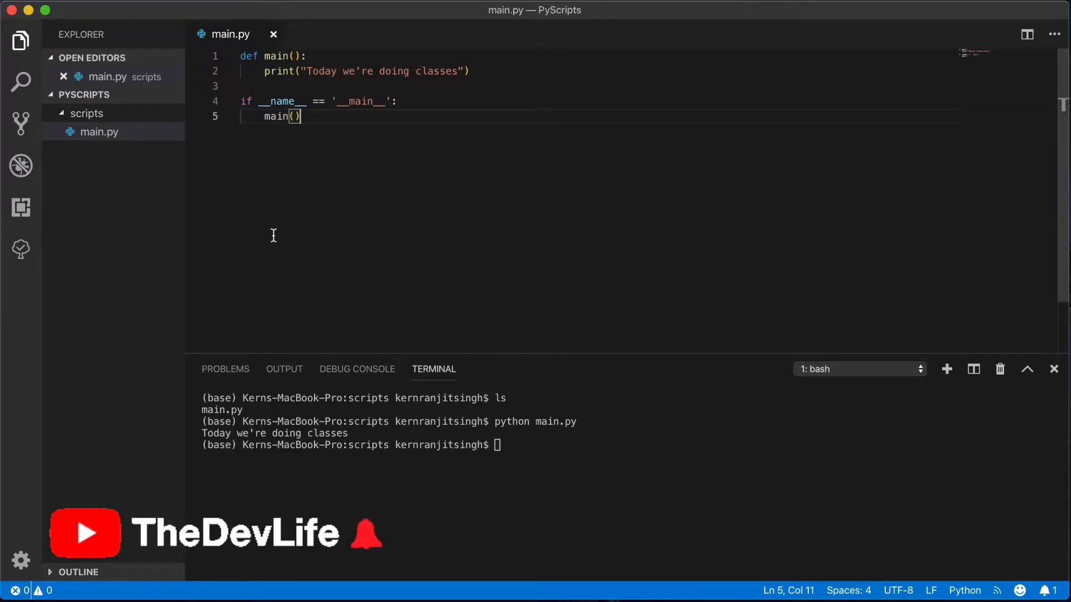
type("cat.")
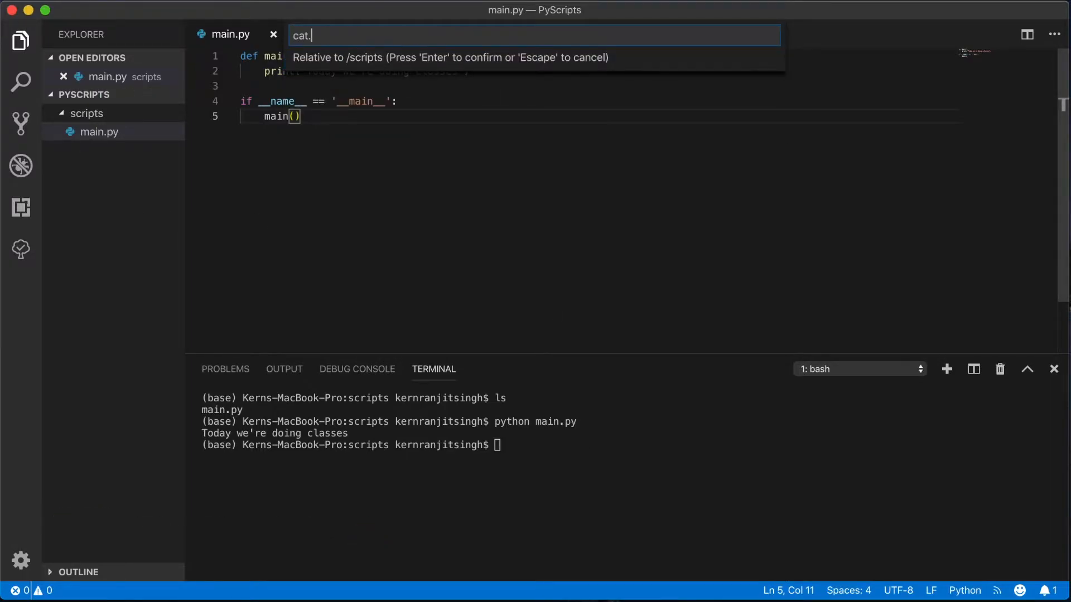
Write class Cat in cat.py with name and color "A color" and play_sound printing "Meow".
key("Return")
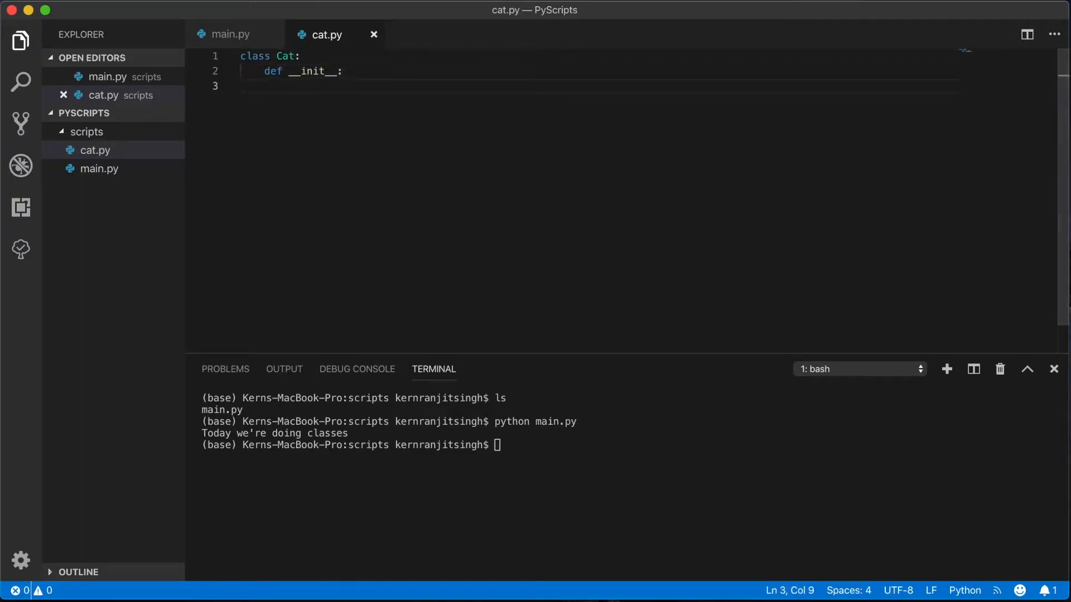
type("self):")
type("self.")
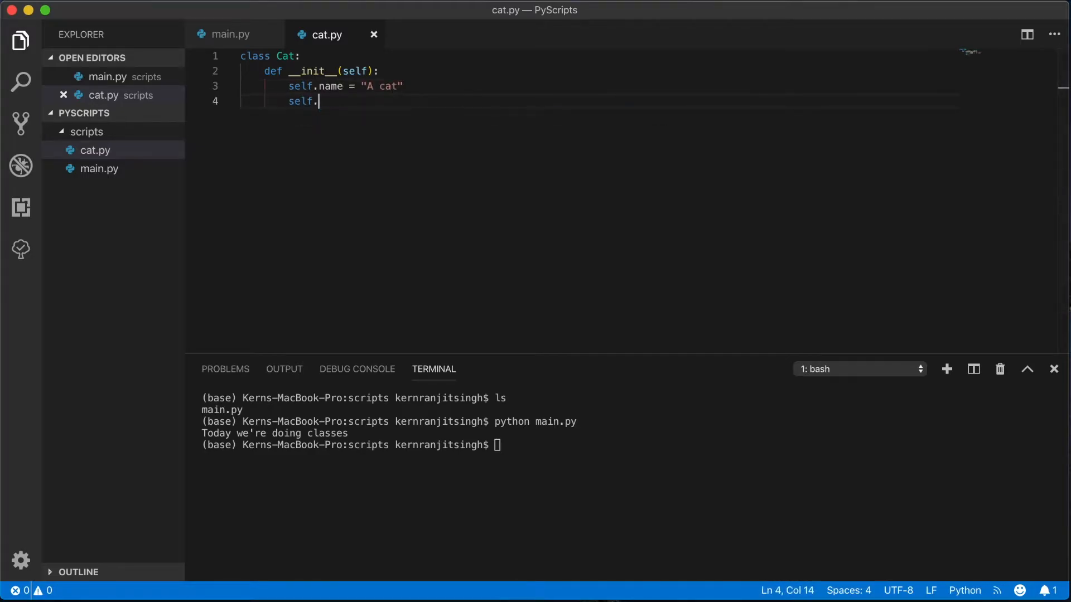
type("color = \"A color\"")
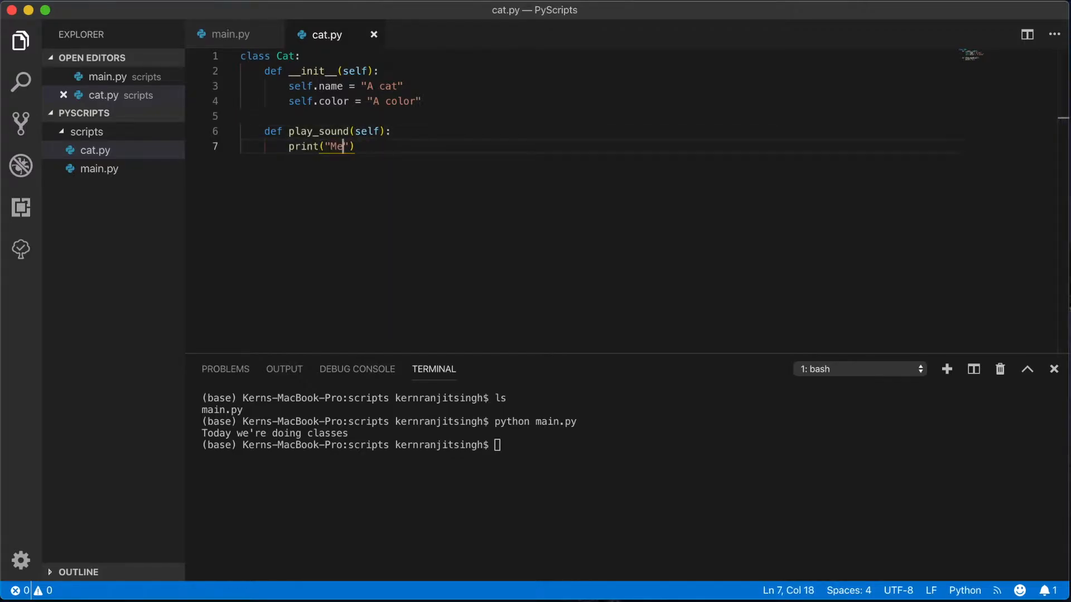
type("ow")
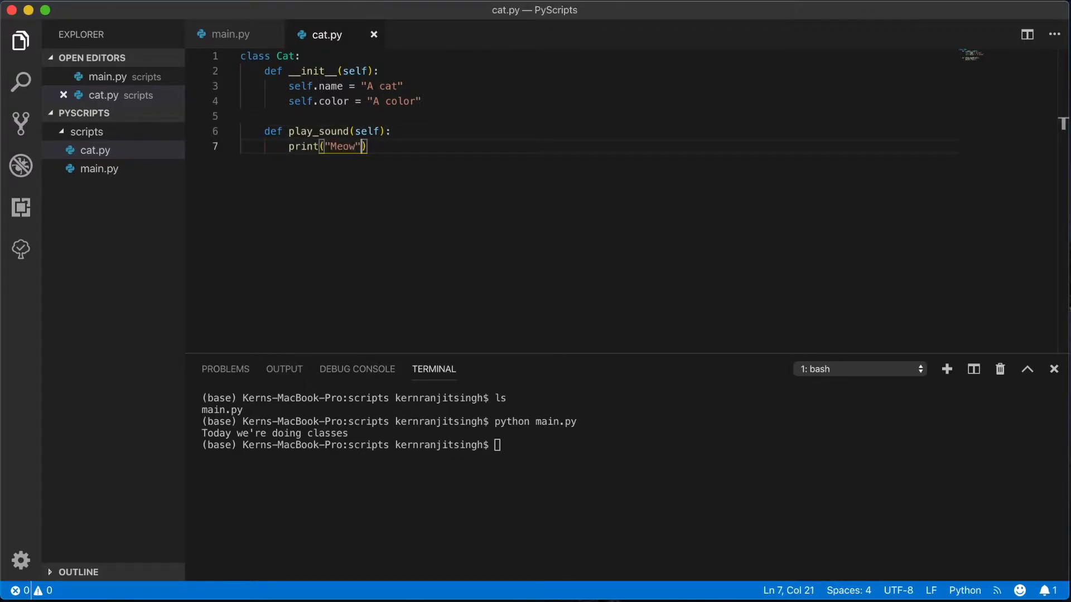
left_click(230, 34)
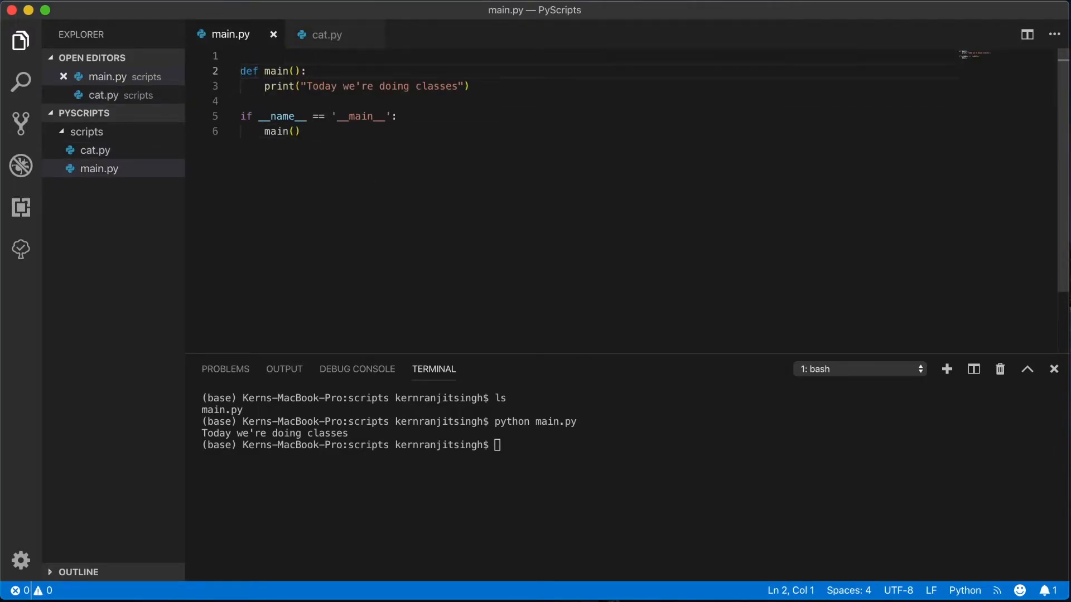
Import Cat from cat, remove the greeting print, and begin a MrCat instance in main().
type("from Ca")
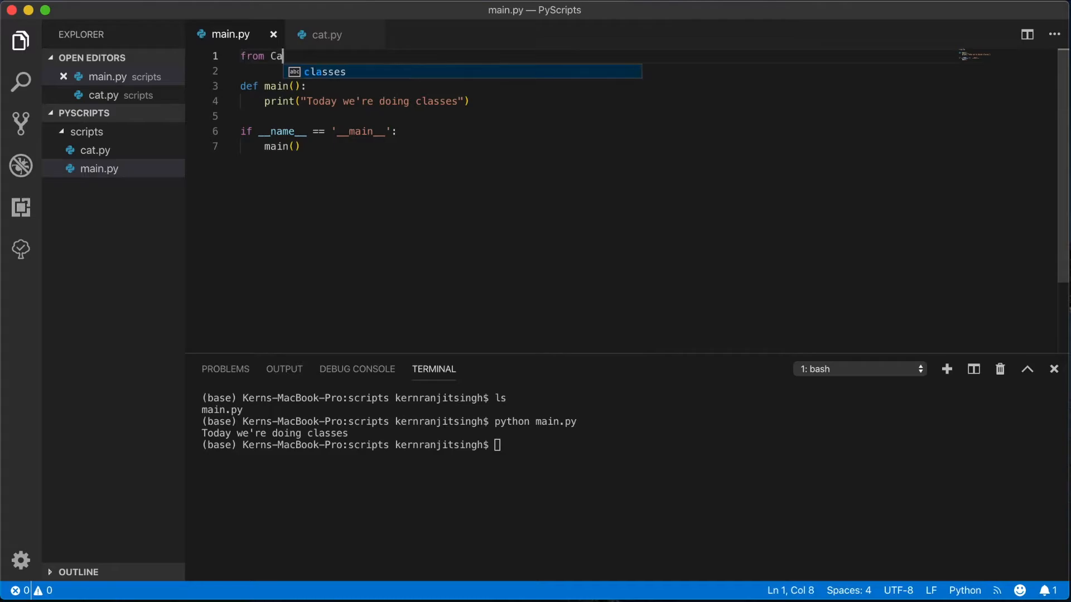
type("t")
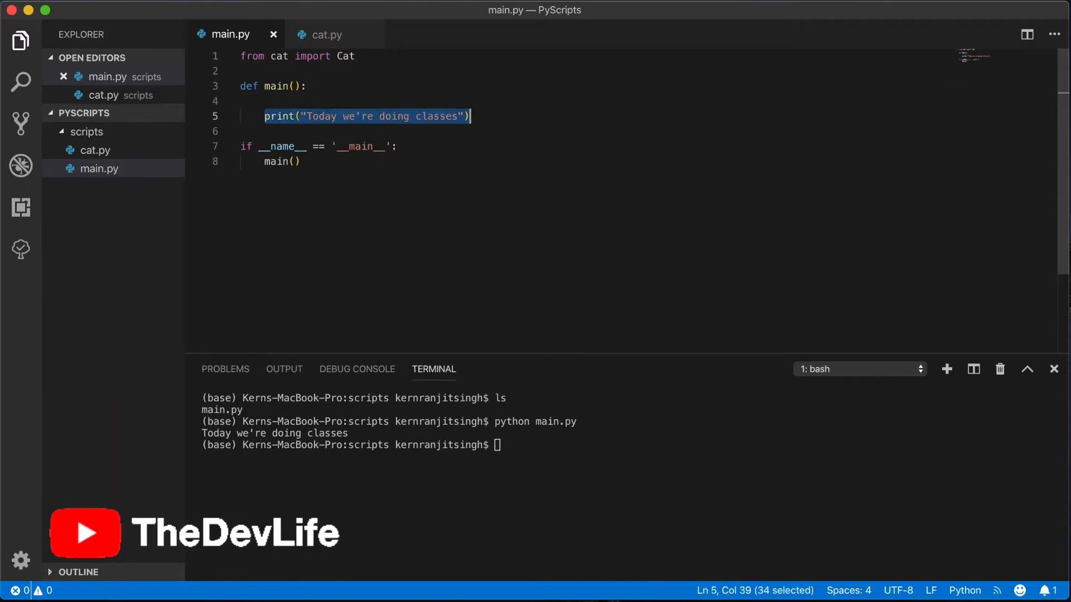
key("Backspace")
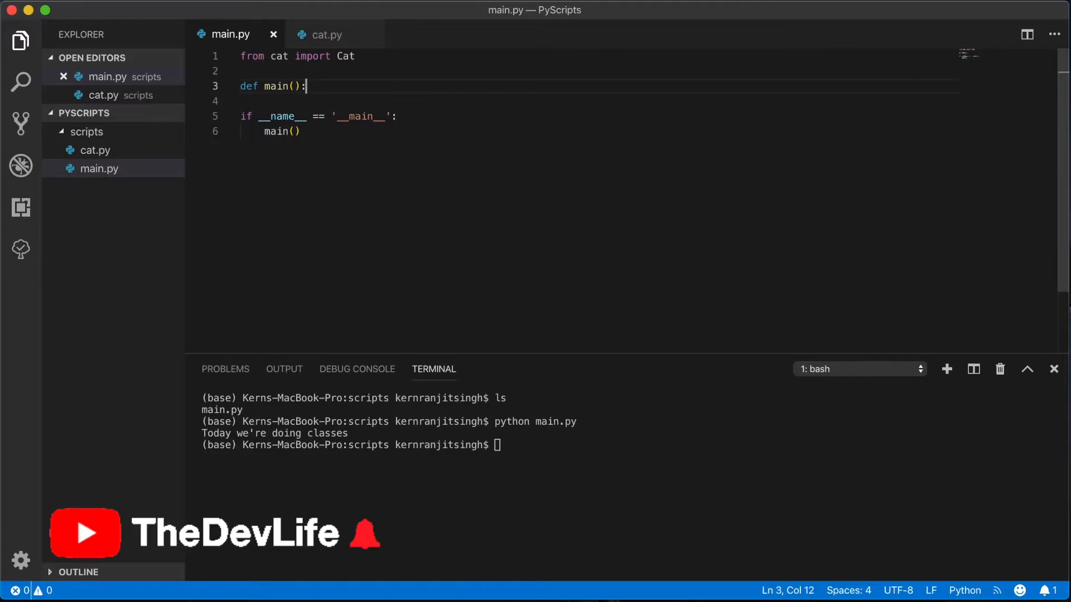
key("Return")
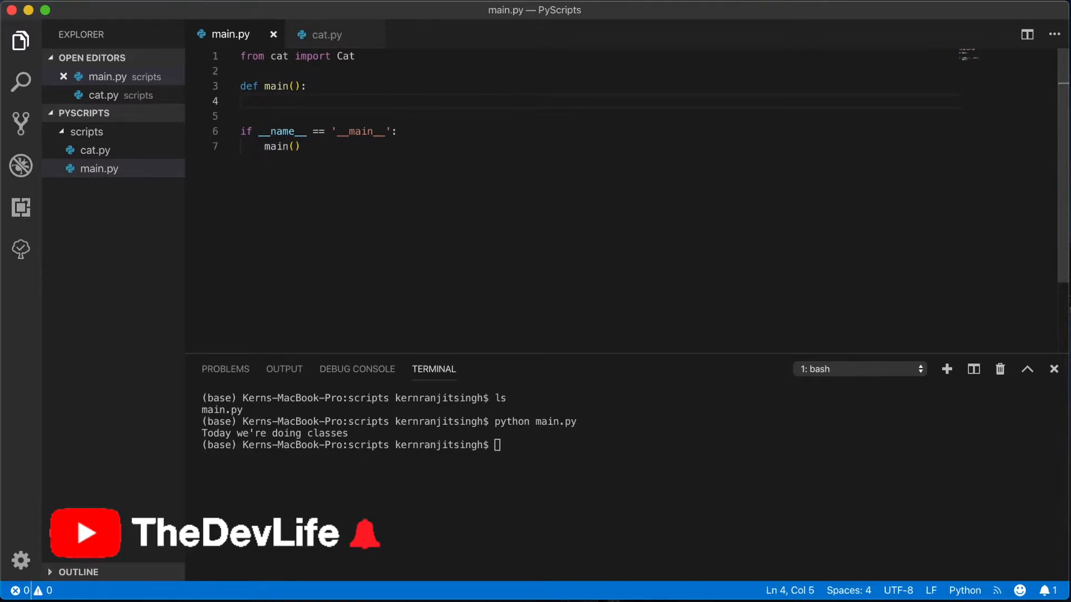
type("MrCat.")
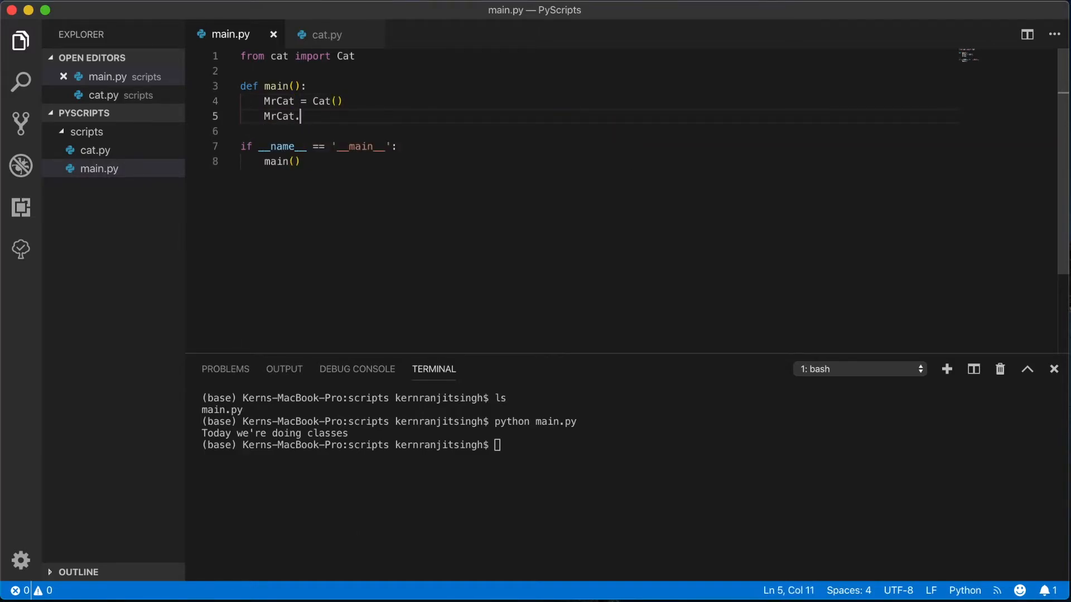
Set MrCat.color to "Brown", MrCat.name to "Mr Cat", and call MrCat.play_sound().
type("color = \"B")
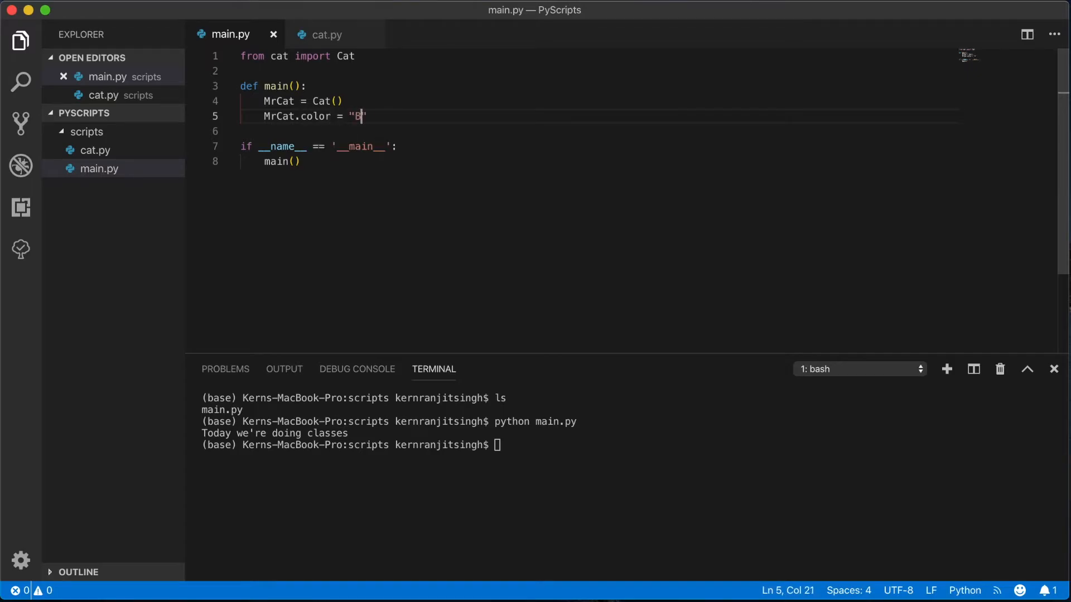
type("rown\"")
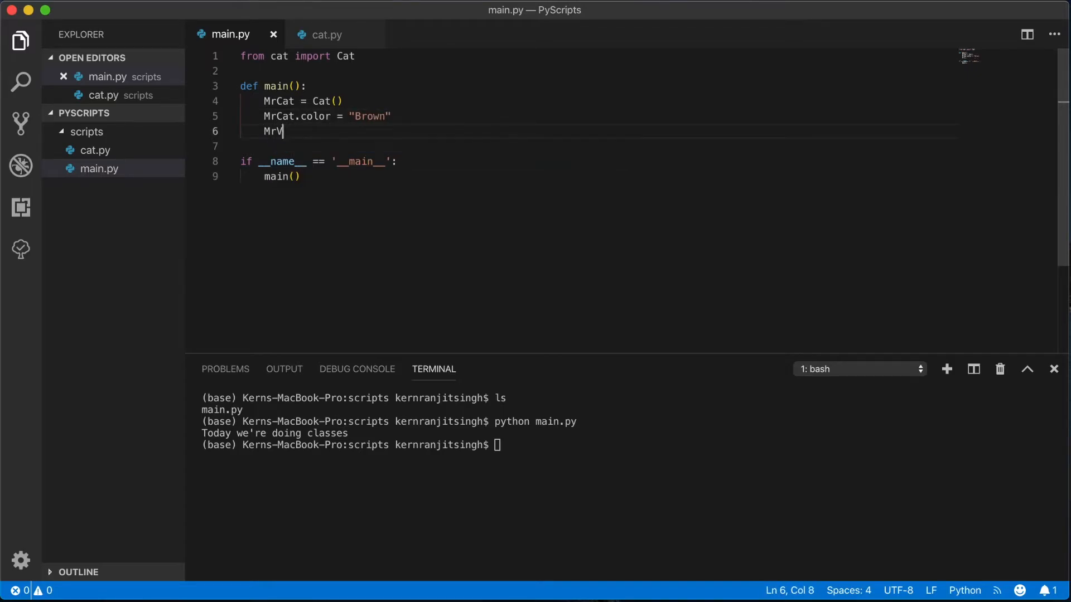
type("Cat.name")
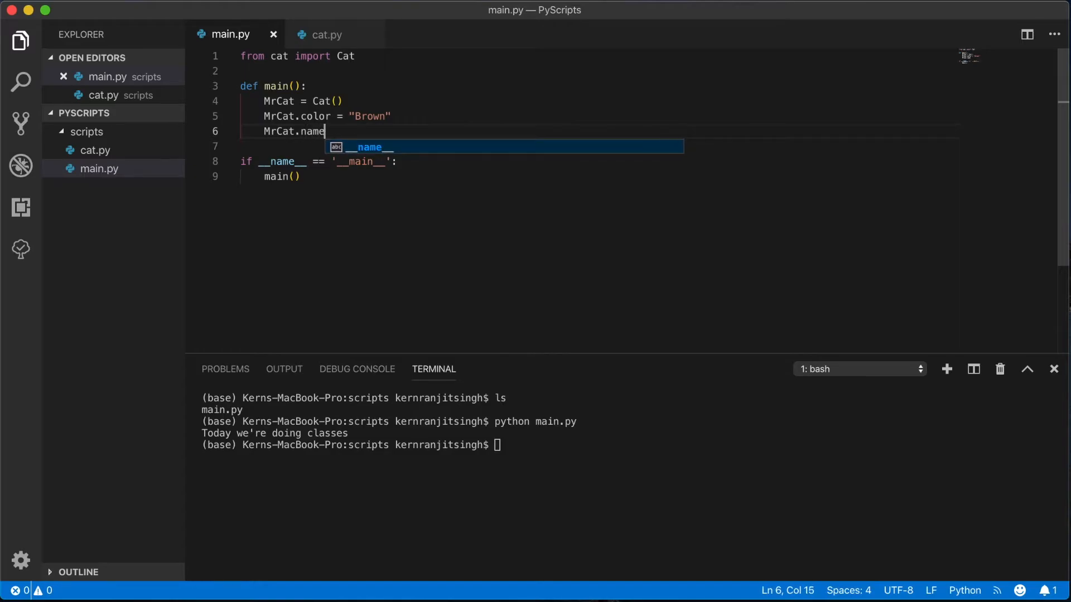
key("Escape")
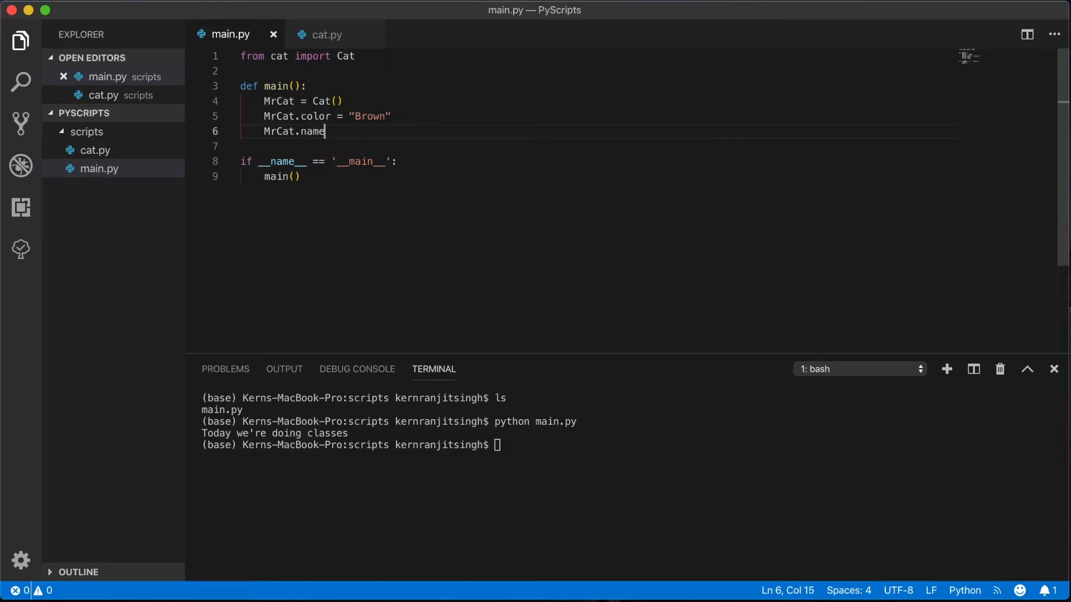
type("= \"\"")
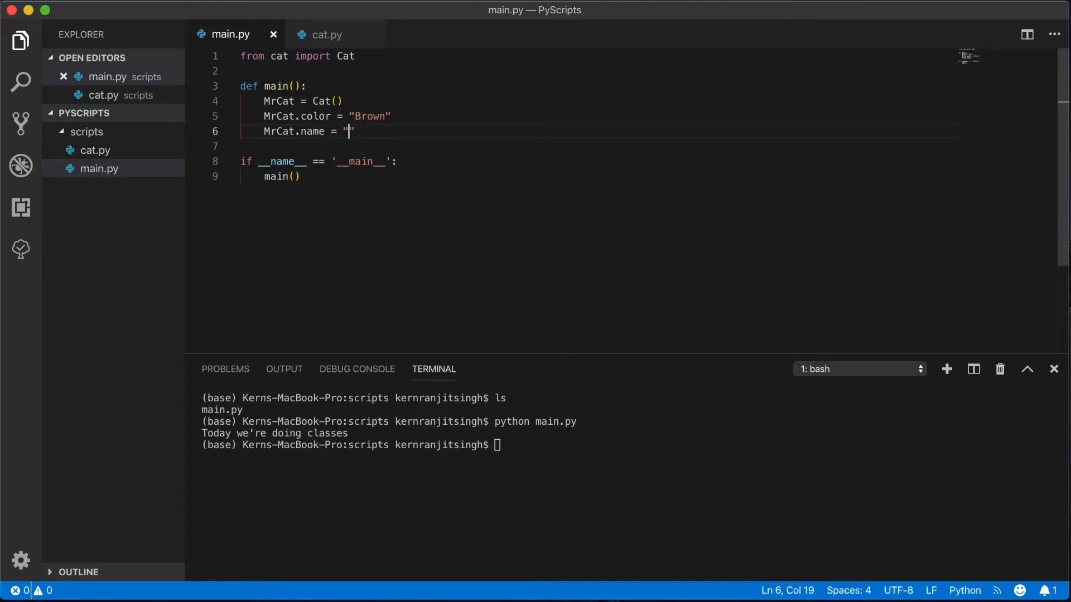
type("Mr Cat\"\\")
type("MrCat.")
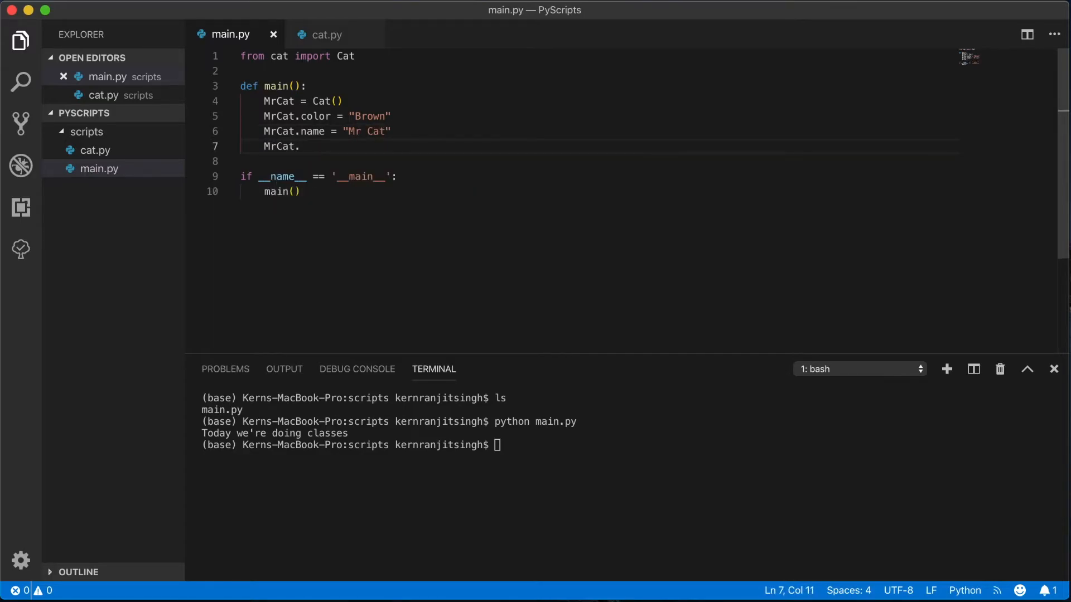
type("play_soun")
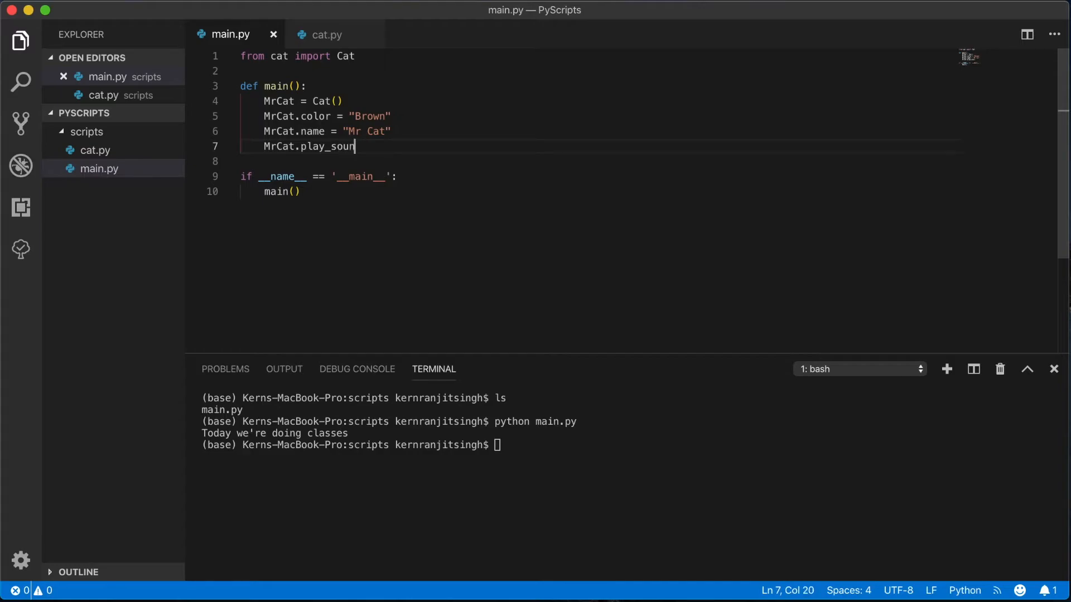
type("()")
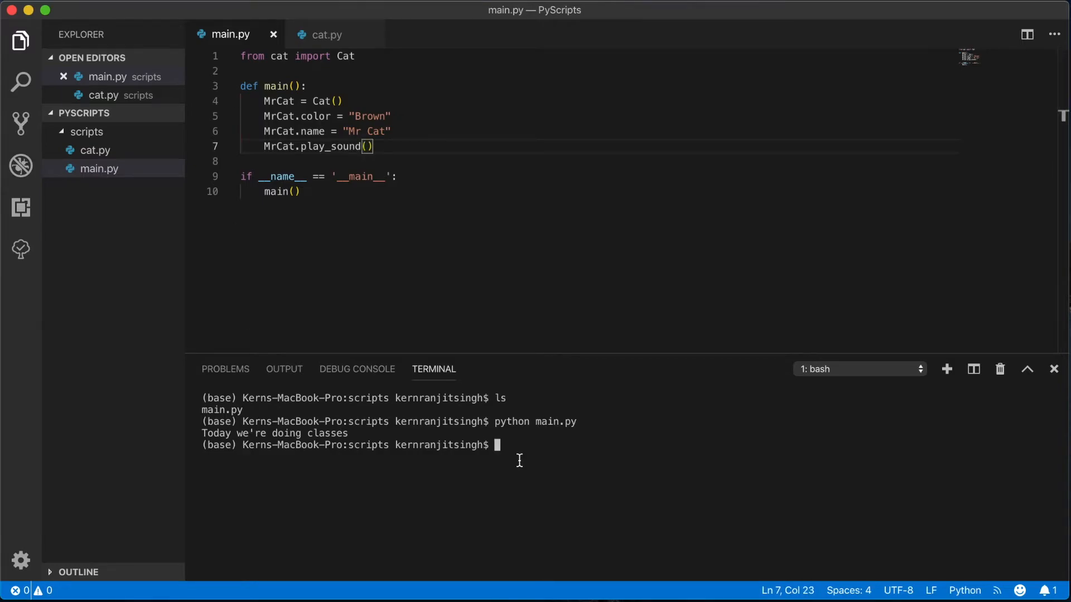
Rerun python main.py so the terminal shows Meow, then return to the editor.
key("Return")
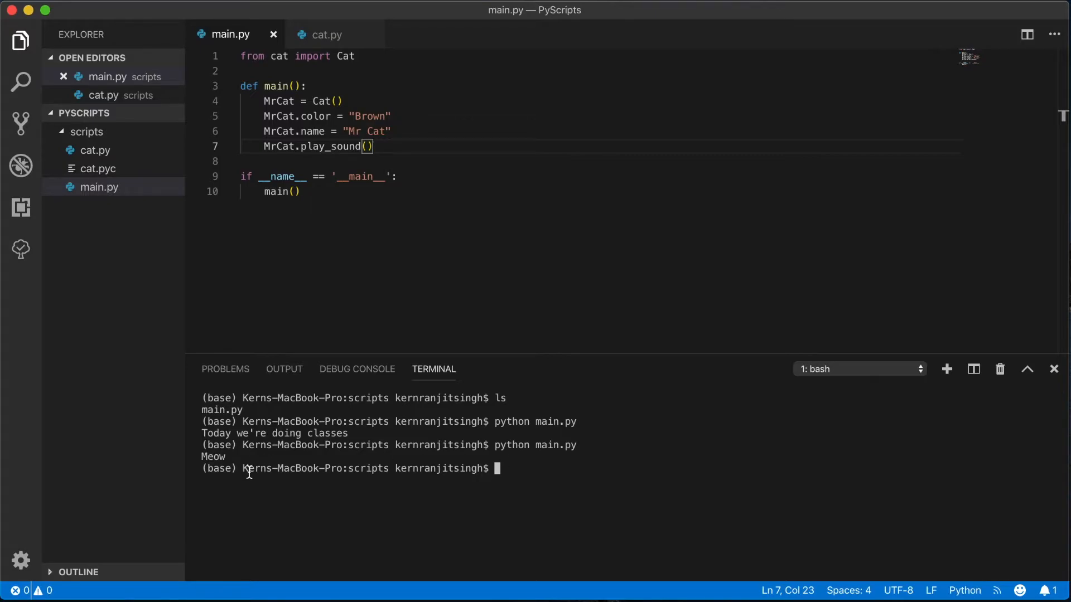
left_click(392, 115)
type("print(\"Mr C\")")
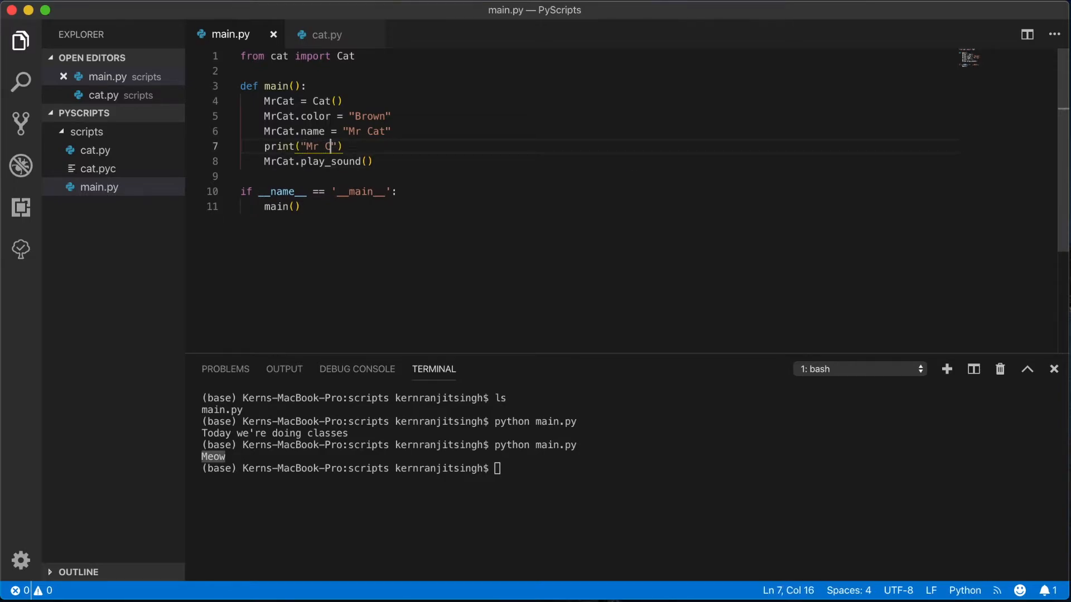
Rewrite the print as MrCat.name, " color is: ", MrCat.color, ". He makes the sound: ".
key("Backspace")
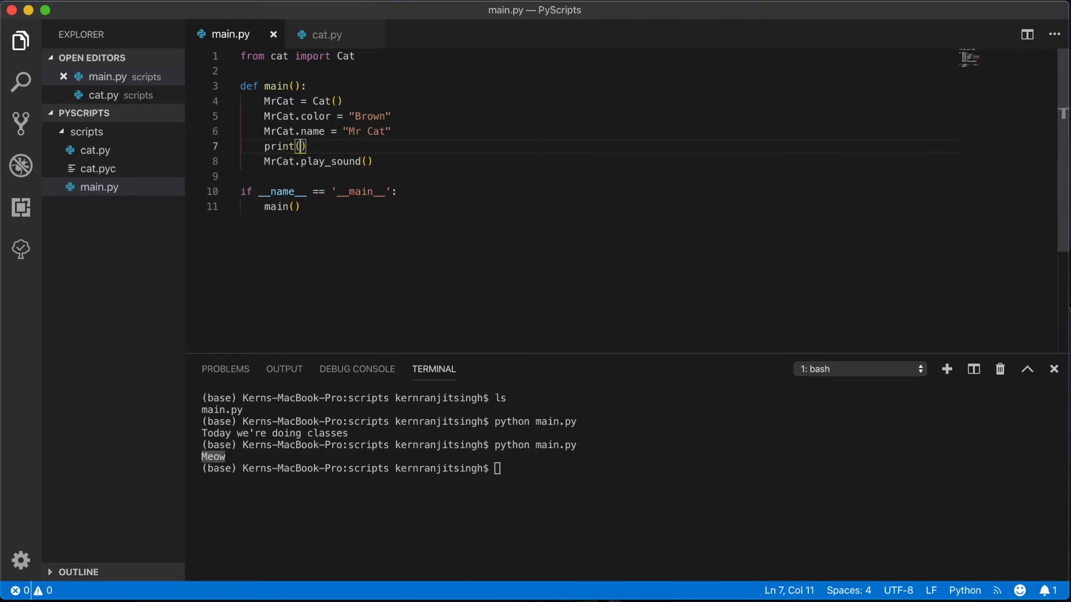
type("MrCat.name , \" c")
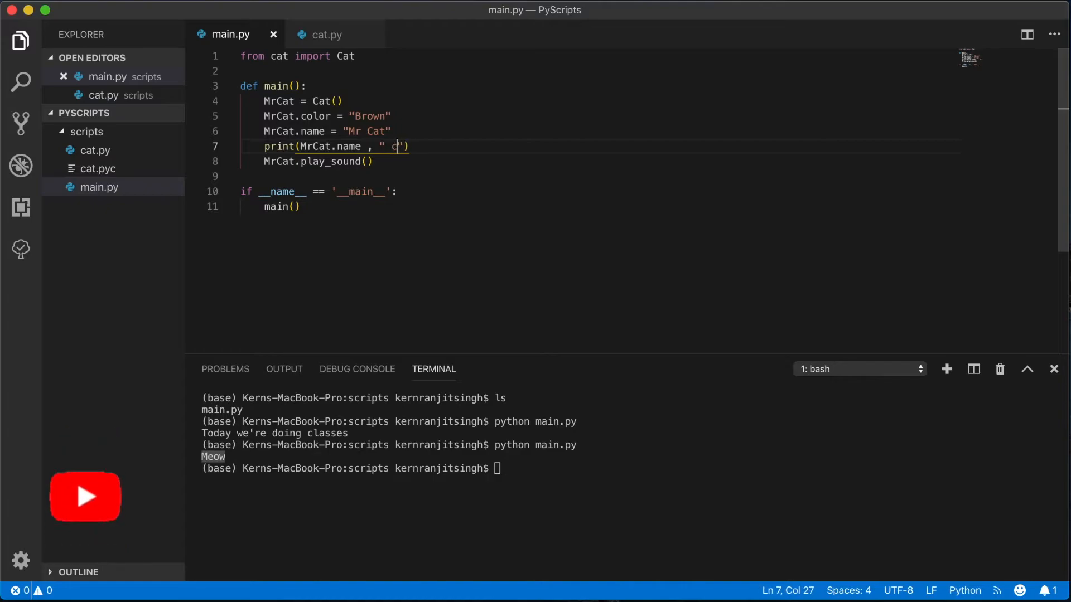
type("color is:")
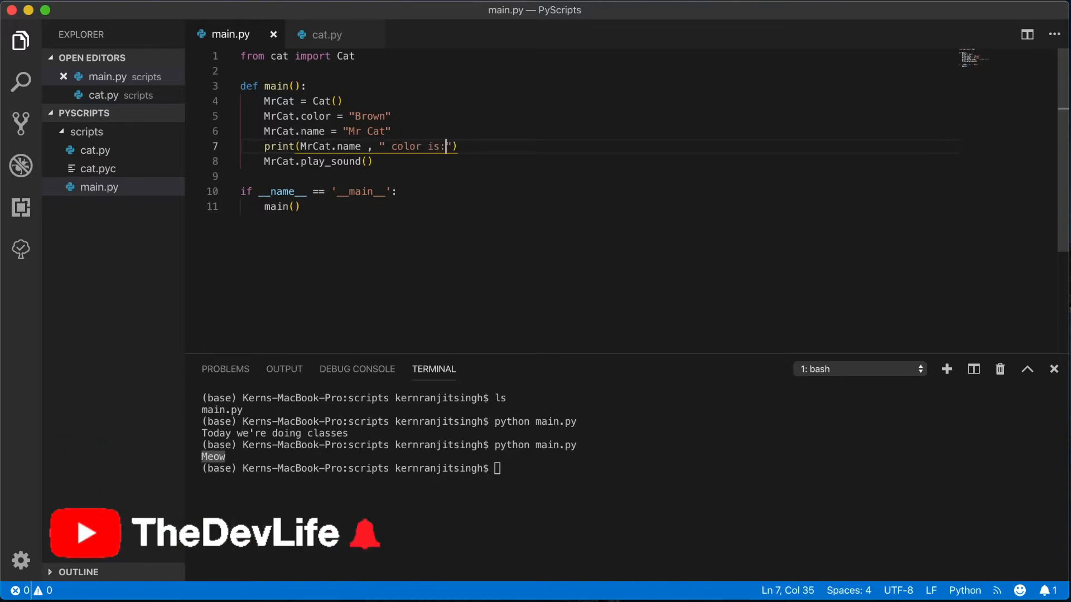
type(", MrCat.")
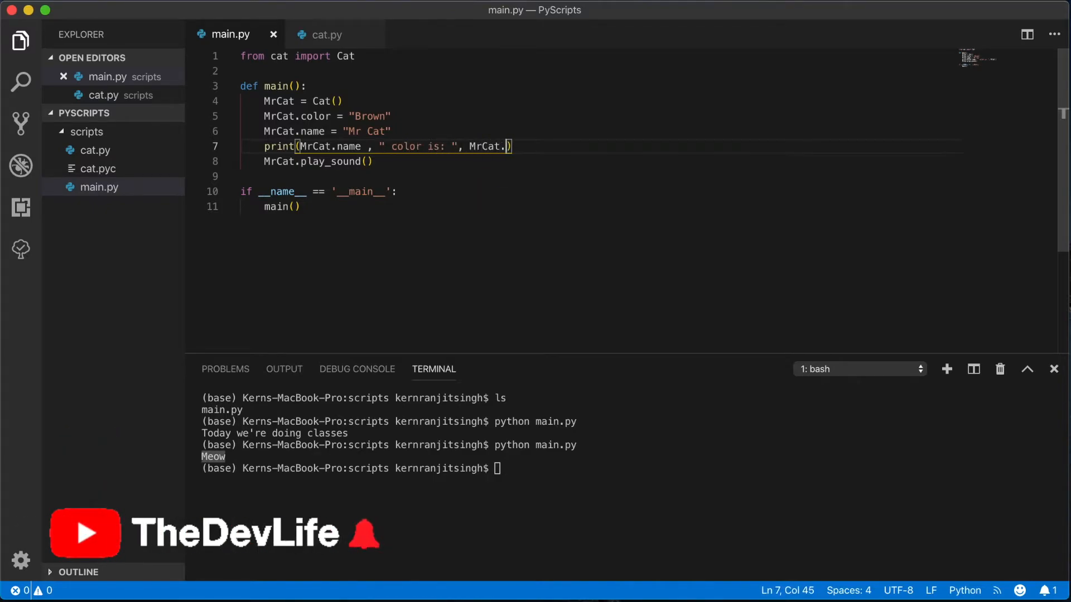
type("color , \"He")
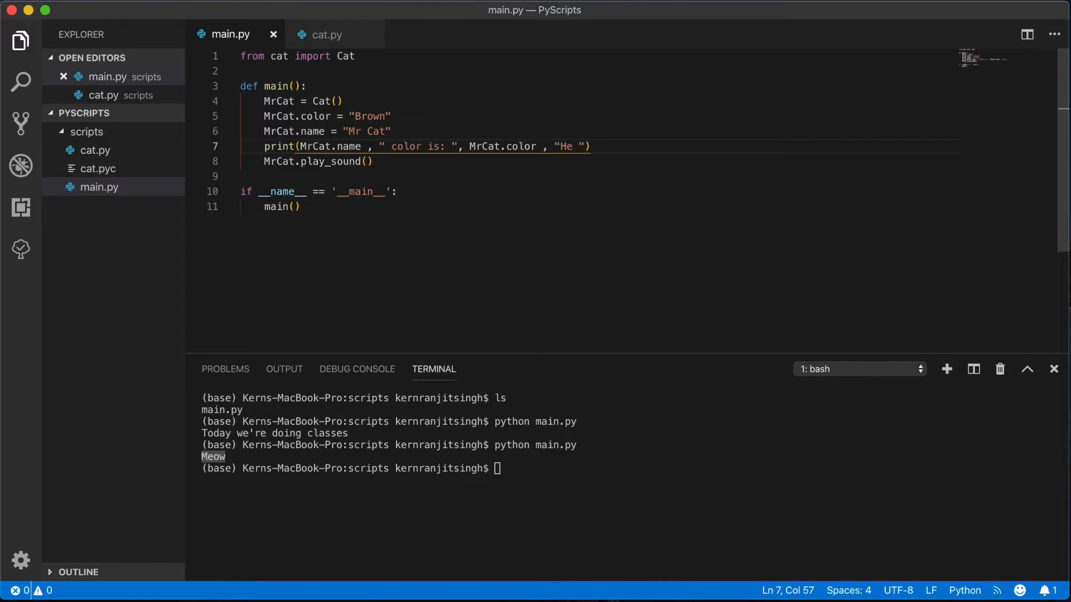
type(". He makes t")
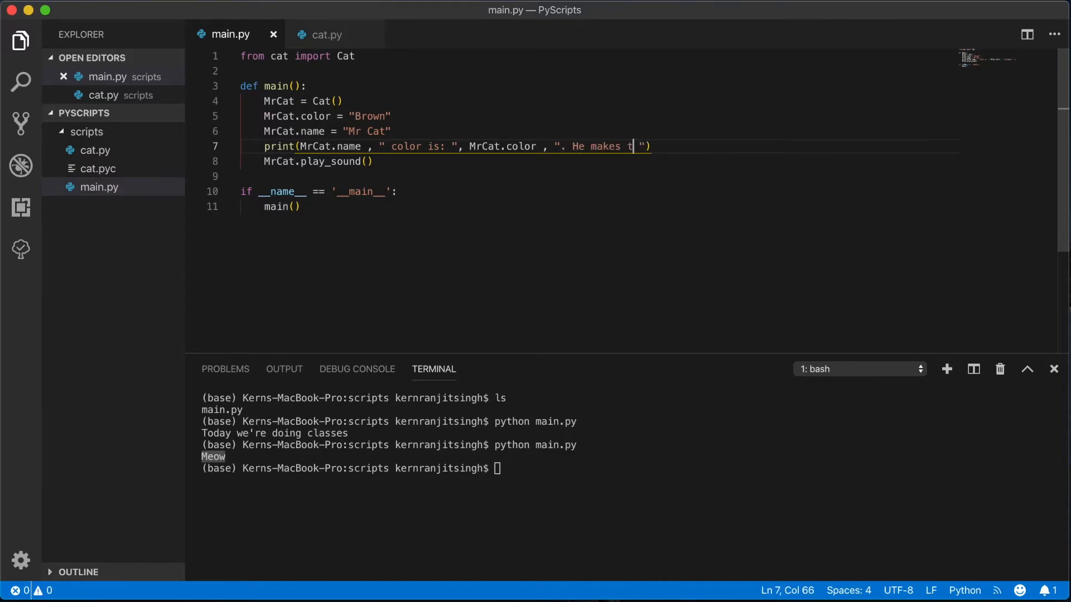
type("he sound:")
left_click(631, 467)
type("python main.py")
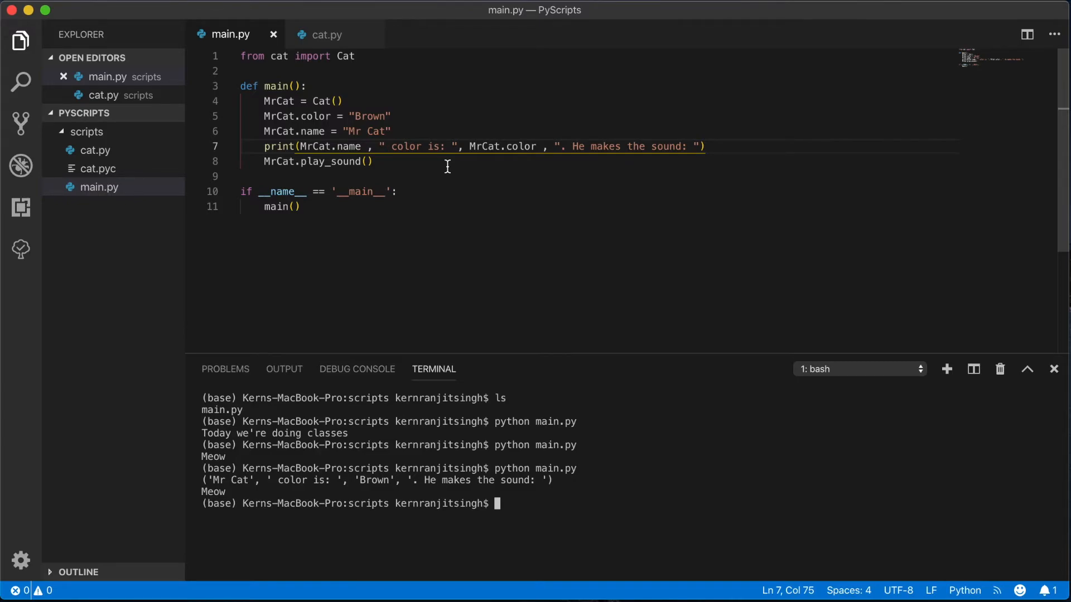
mouse_move(314, 323)
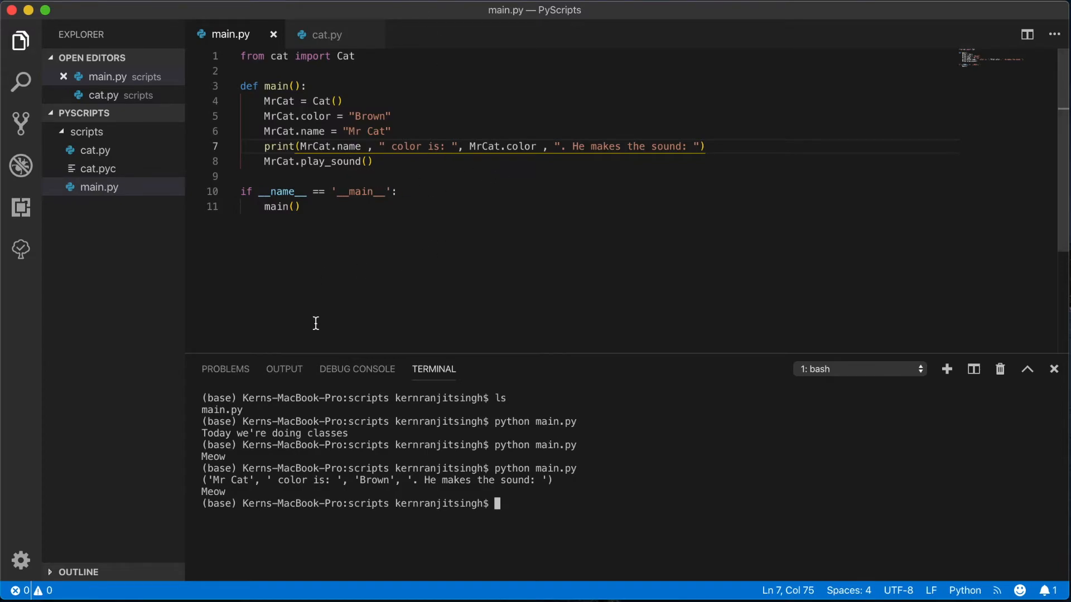